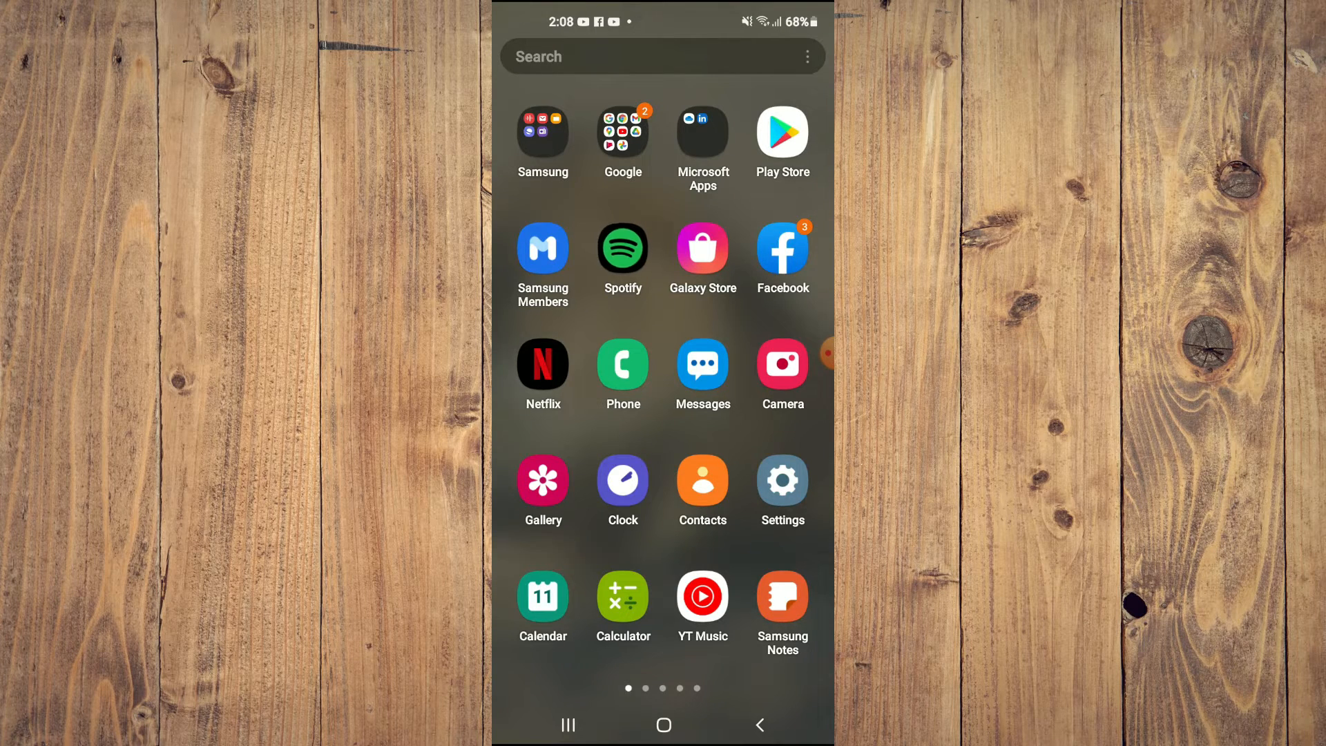
Step: Launch Spotify from the Android app drawer to show the playlist library
{"action": "left_click", "coordinate": [622, 250]}
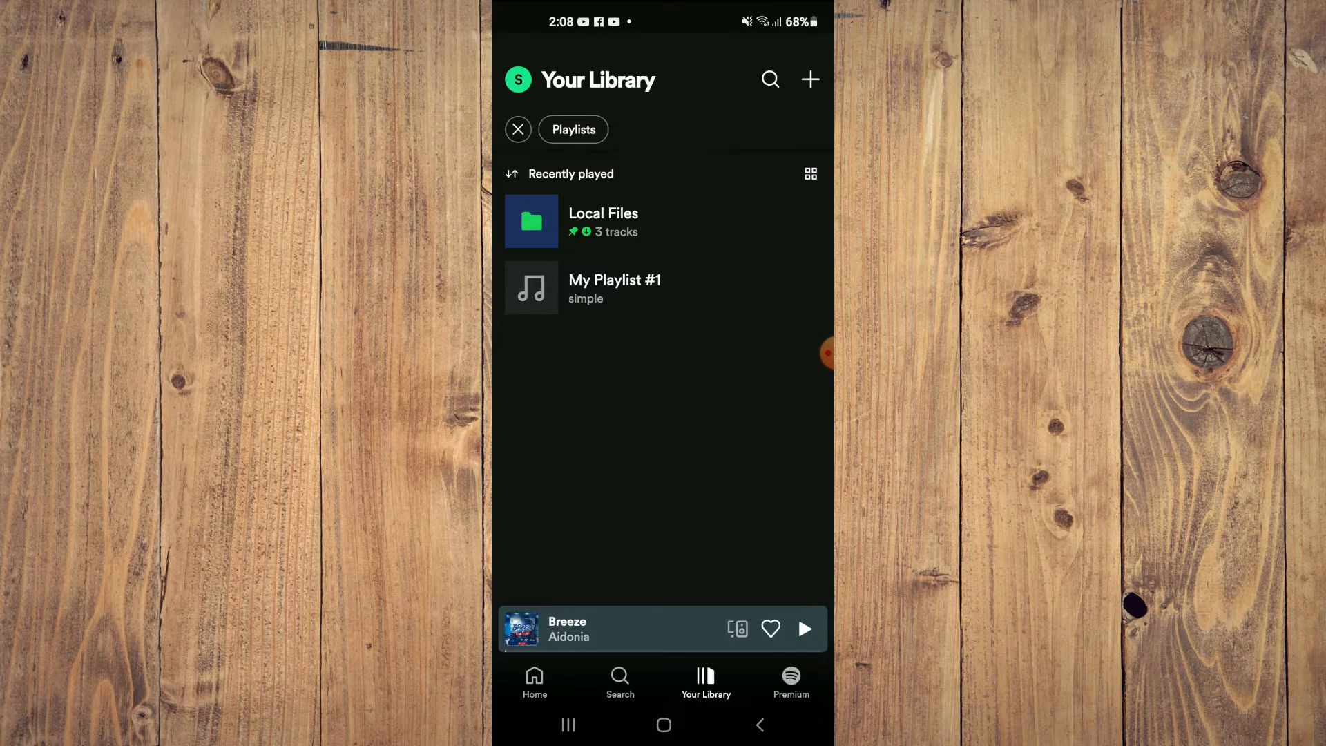
Step: Clear the Playlists filter in Your Library and open My Playlist #1
{"action": "left_click", "coordinate": [518, 129]}
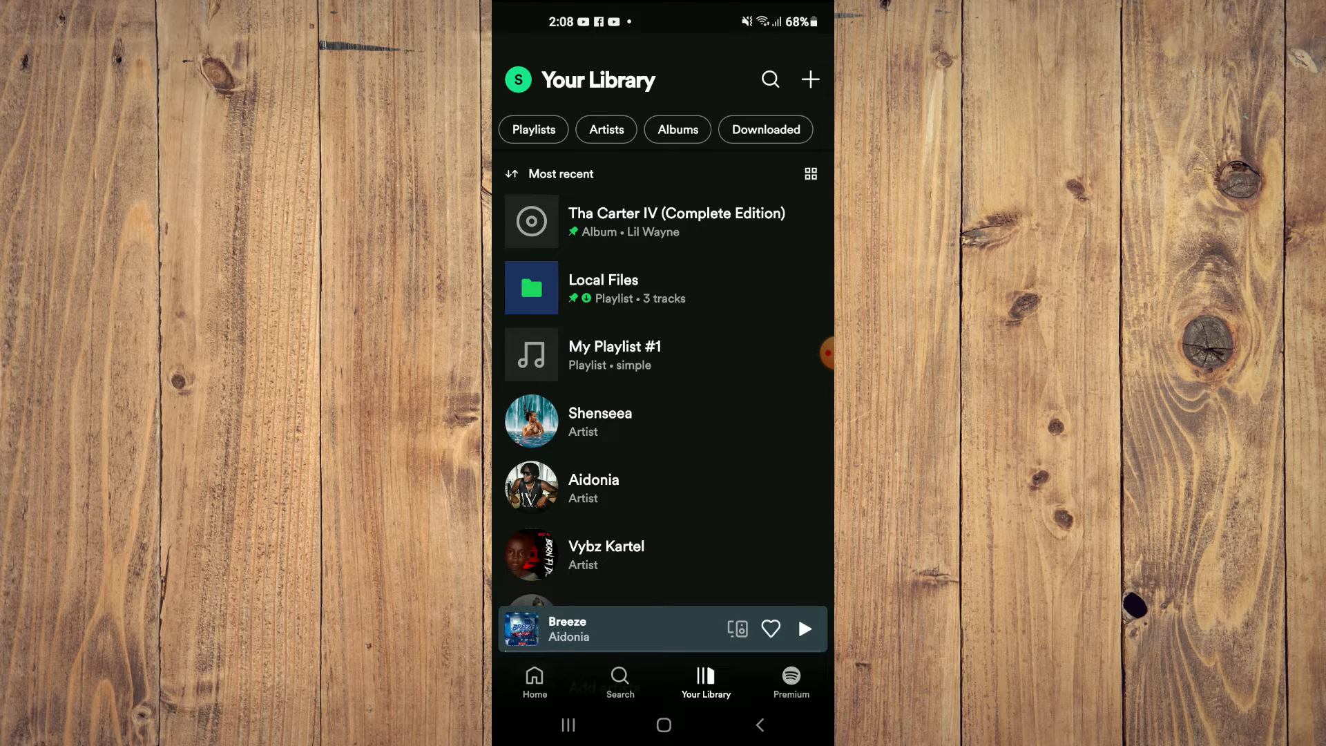
{"action": "left_click", "coordinate": [614, 354]}
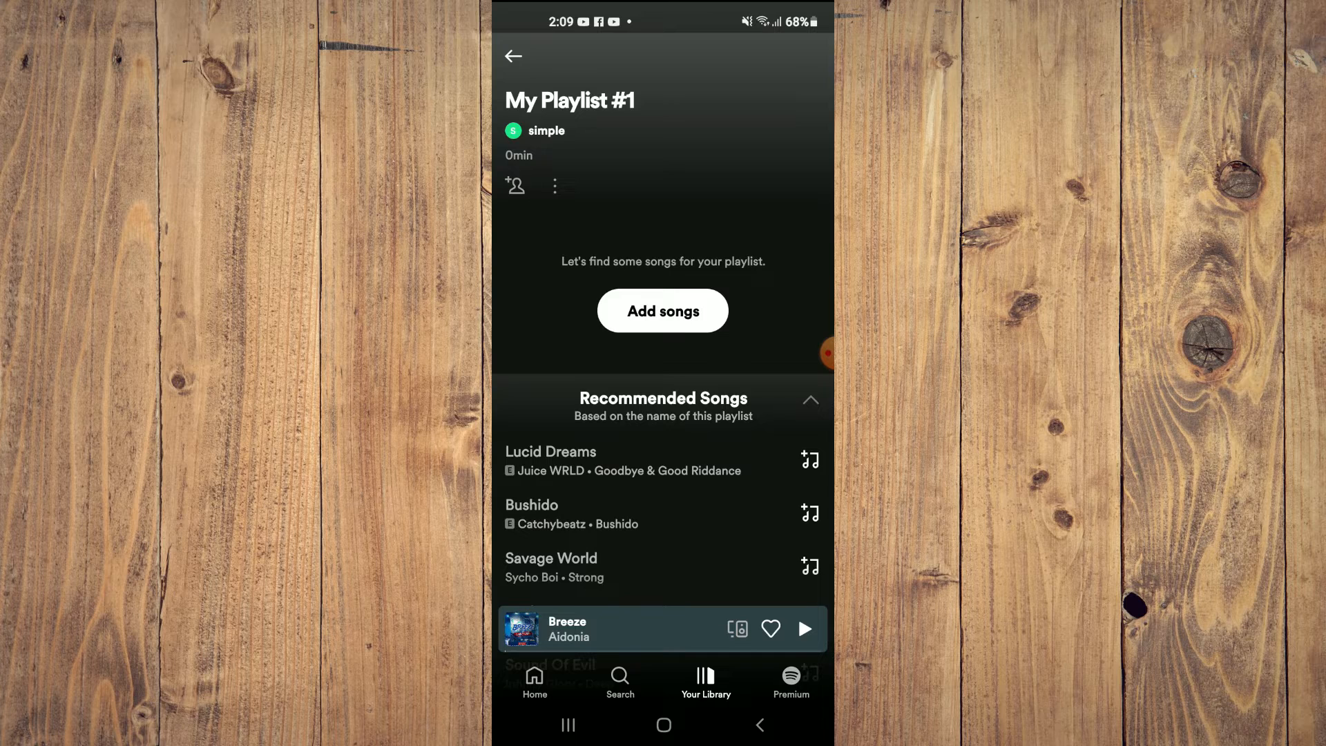
Step: Open Edit playlist for My Playlist #1 from its options menu
{"action": "left_click", "coordinate": [554, 184]}
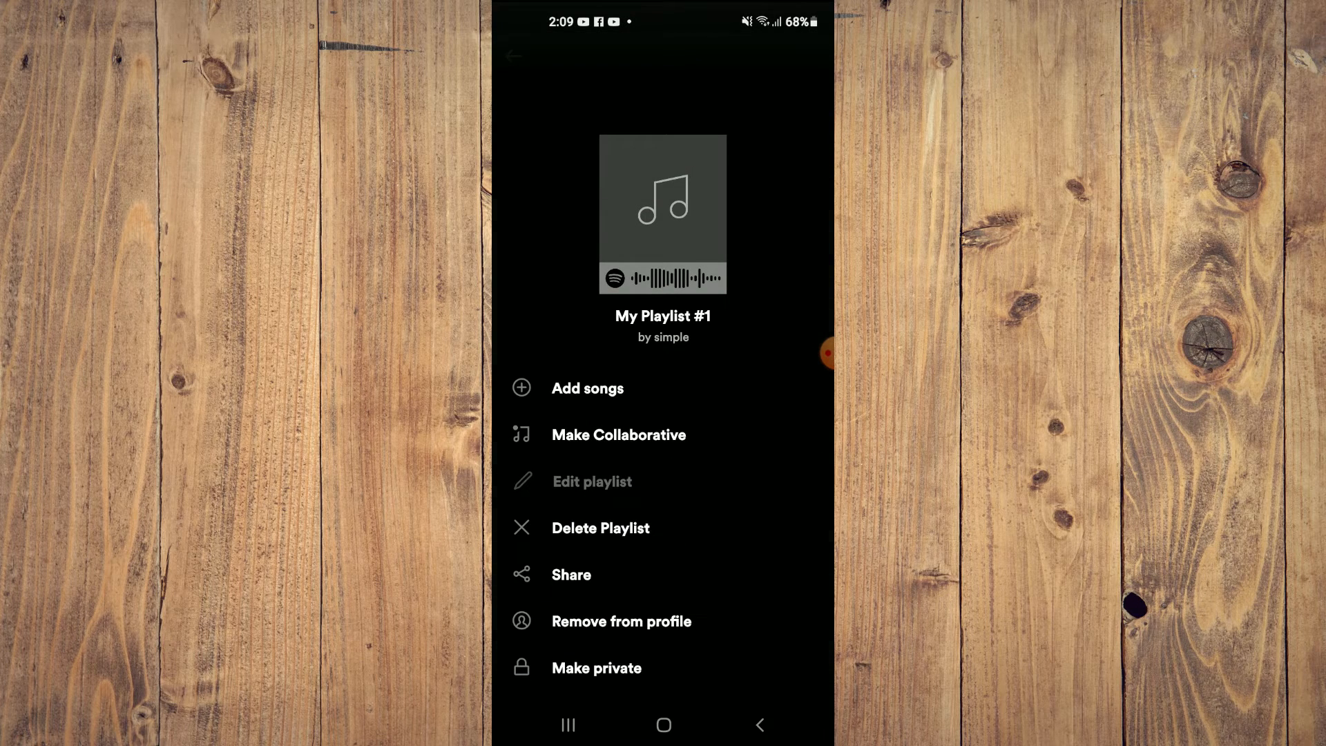
{"action": "left_click", "coordinate": [592, 481]}
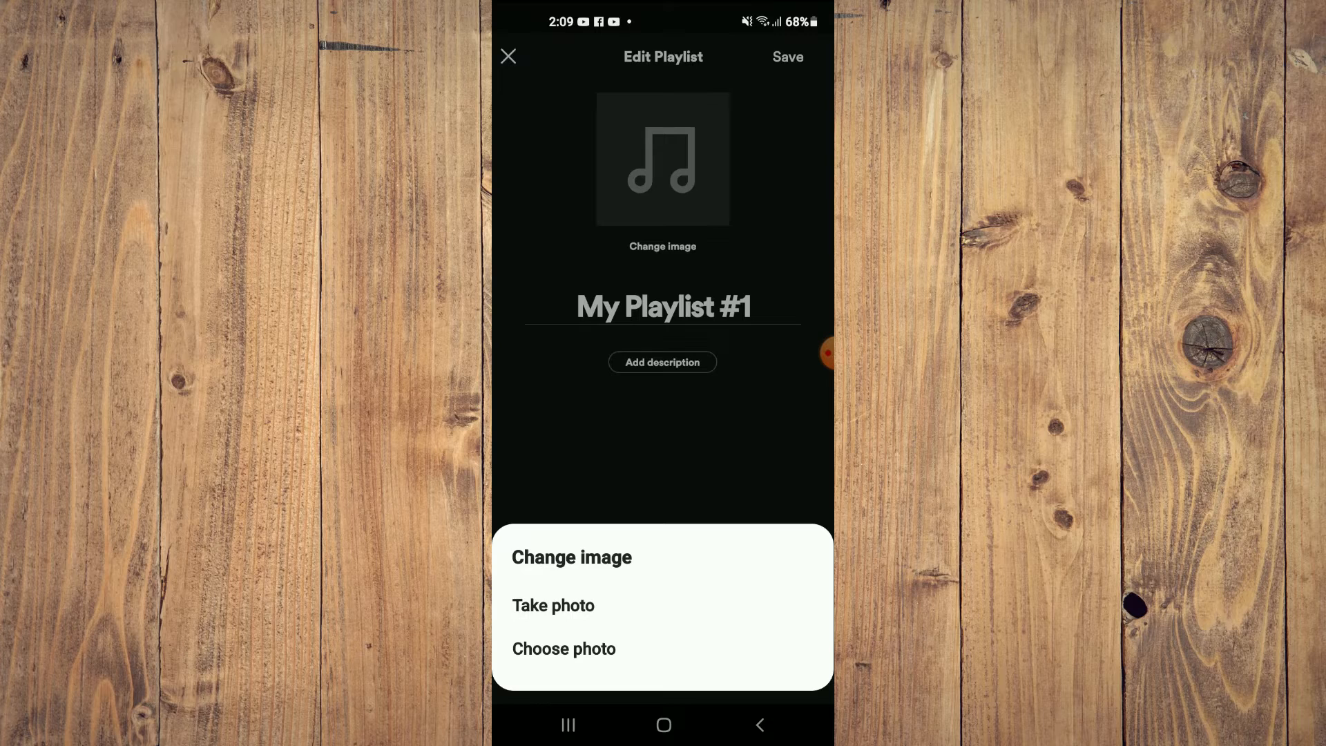
Step: Choose the smiling dog photo from the phone and use it as the cover
{"action": "left_click", "coordinate": [562, 648]}
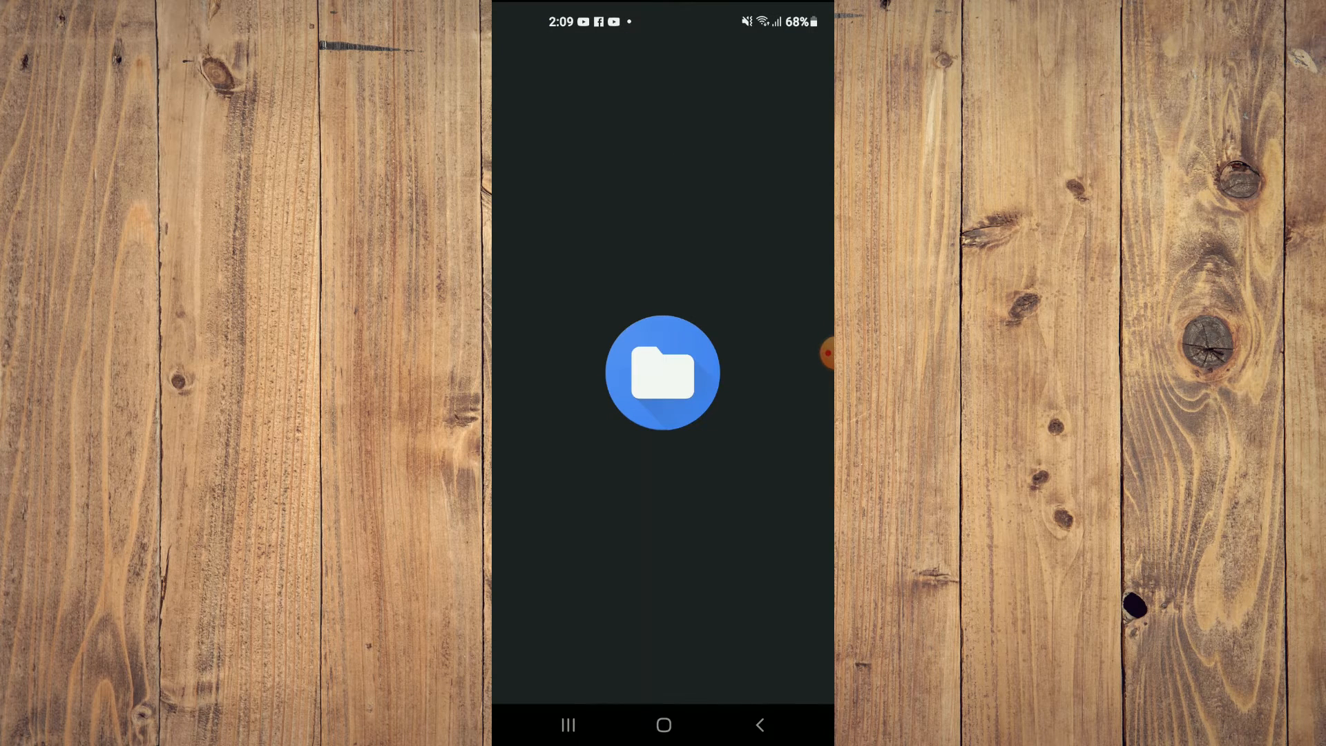
{"action": "left_click", "coordinate": [662, 372]}
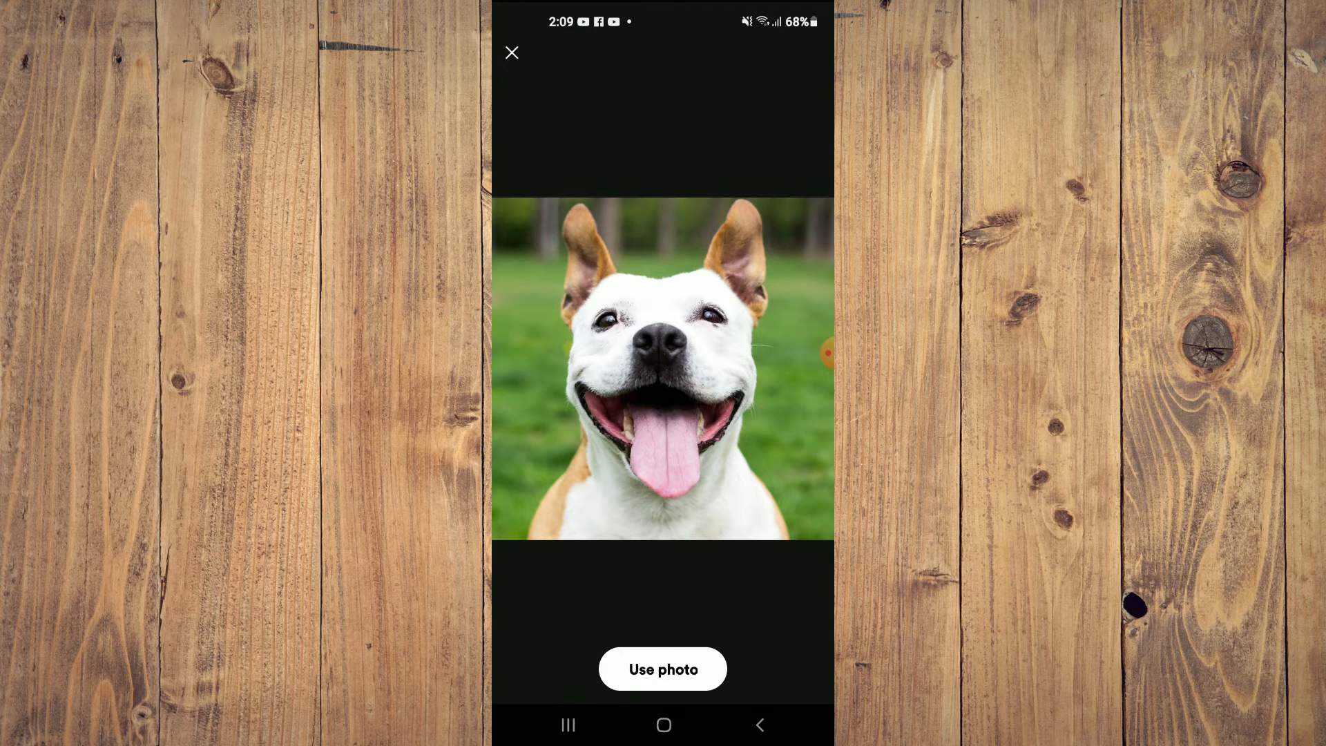
{"action": "left_click", "coordinate": [662, 668]}
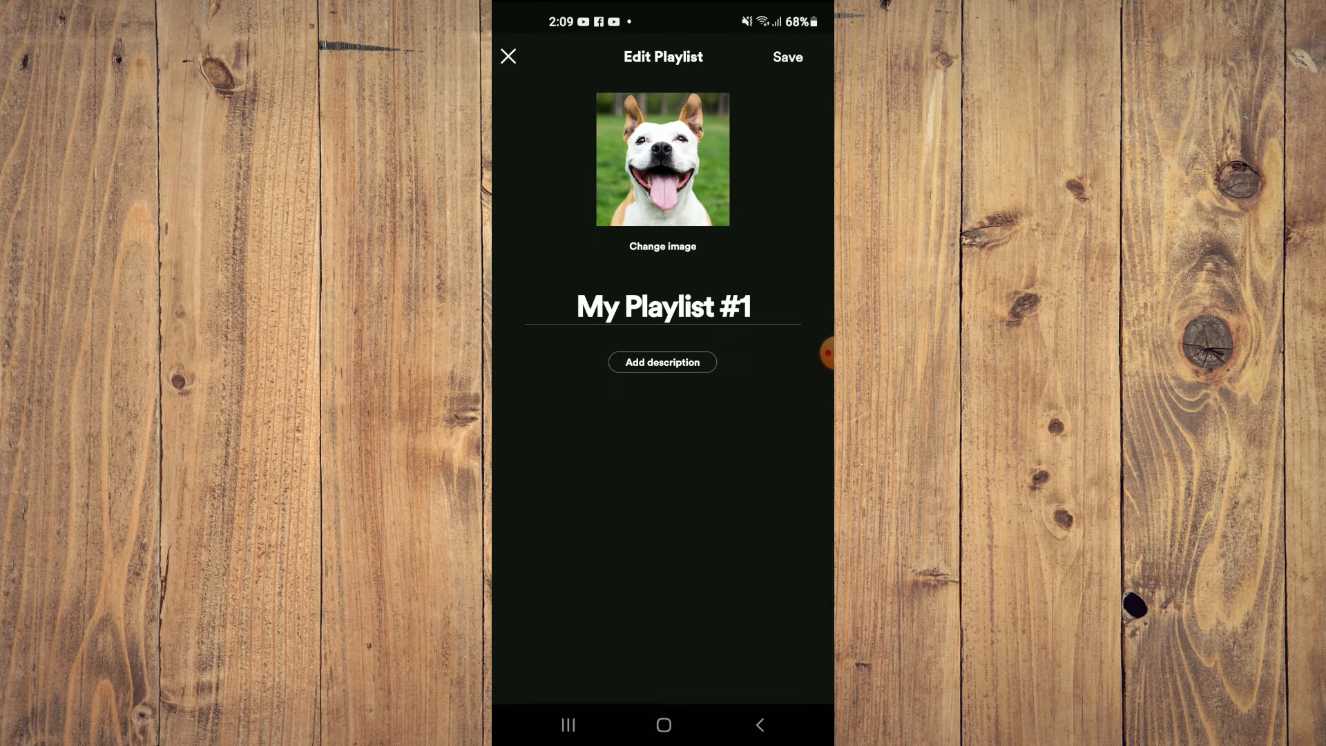
Step: Save the edited playlist so the smiling dog cover is applied
{"action": "left_click", "coordinate": [786, 57]}
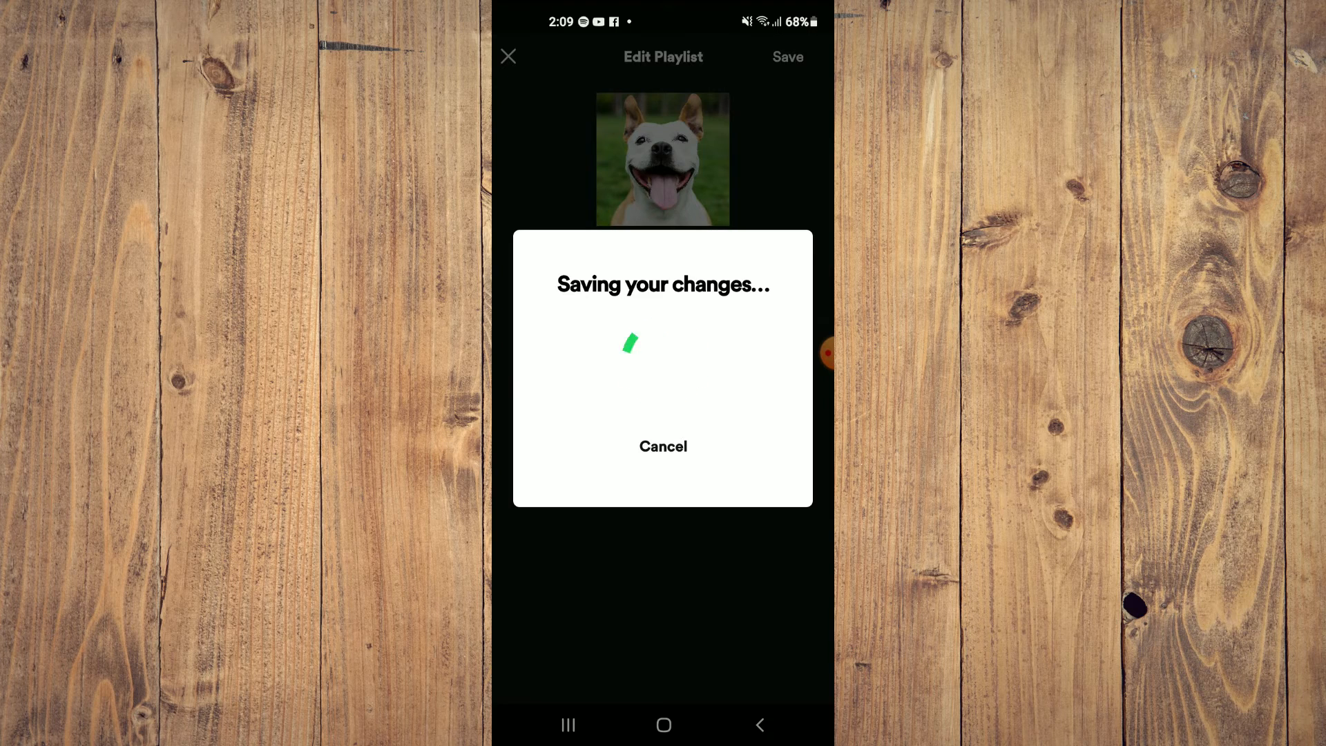
{"action": "left_click", "coordinate": [786, 57]}
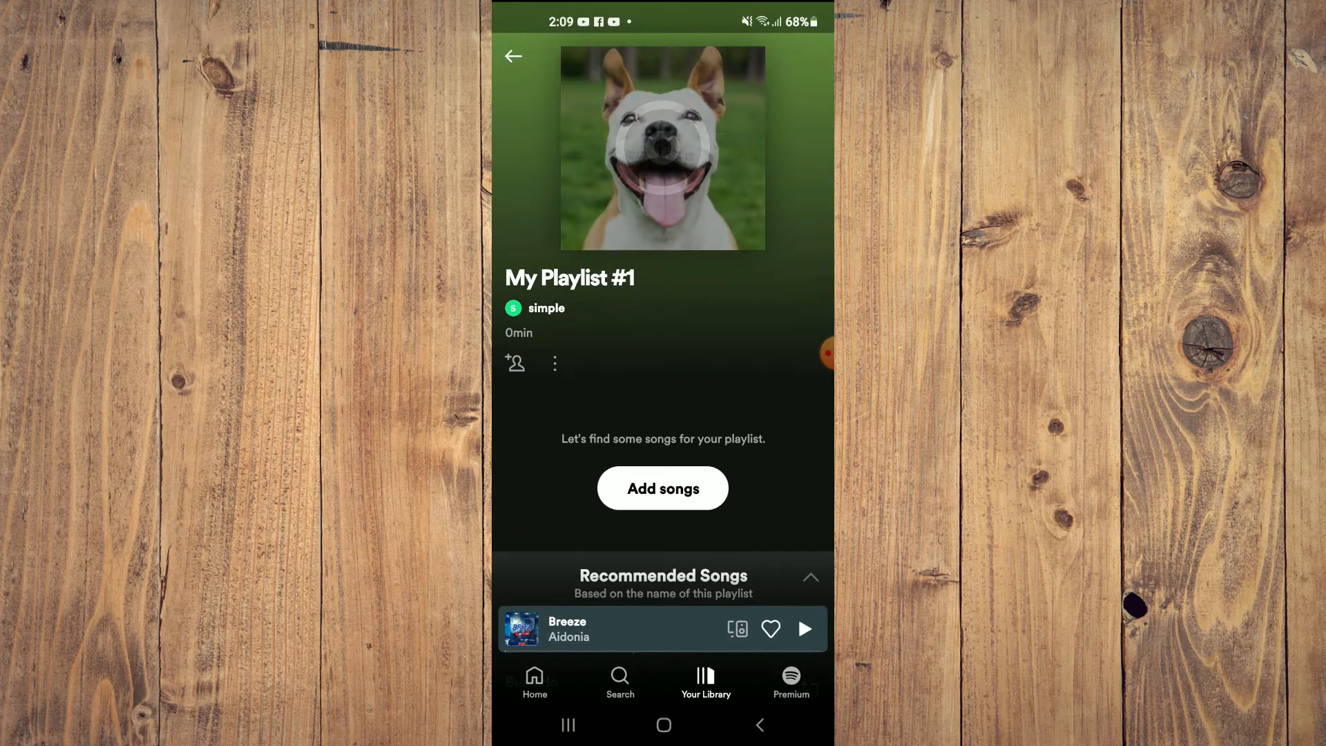